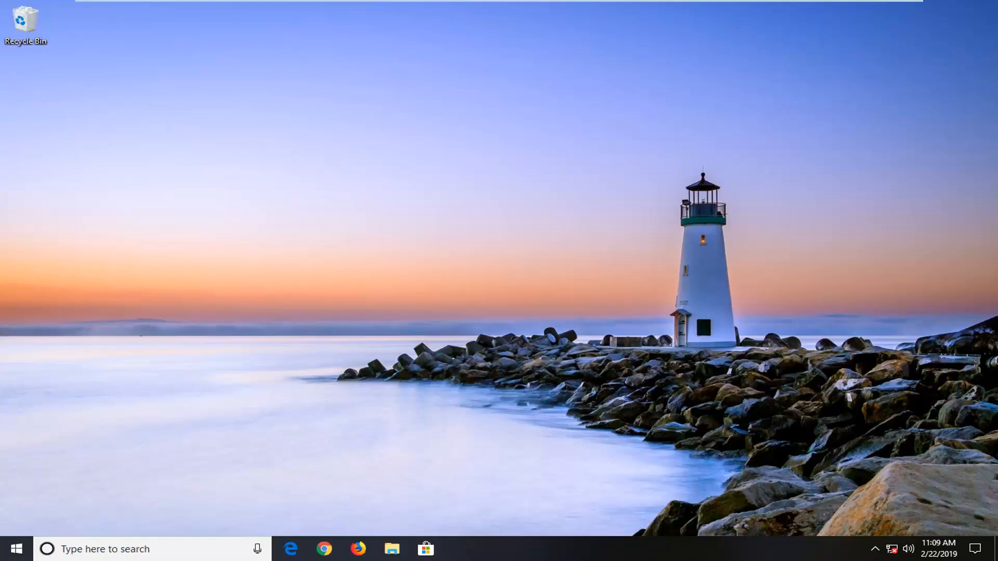
- Launch Adobe Acrobat Reader DC from the Windows taskbar
left_click(12, 549)
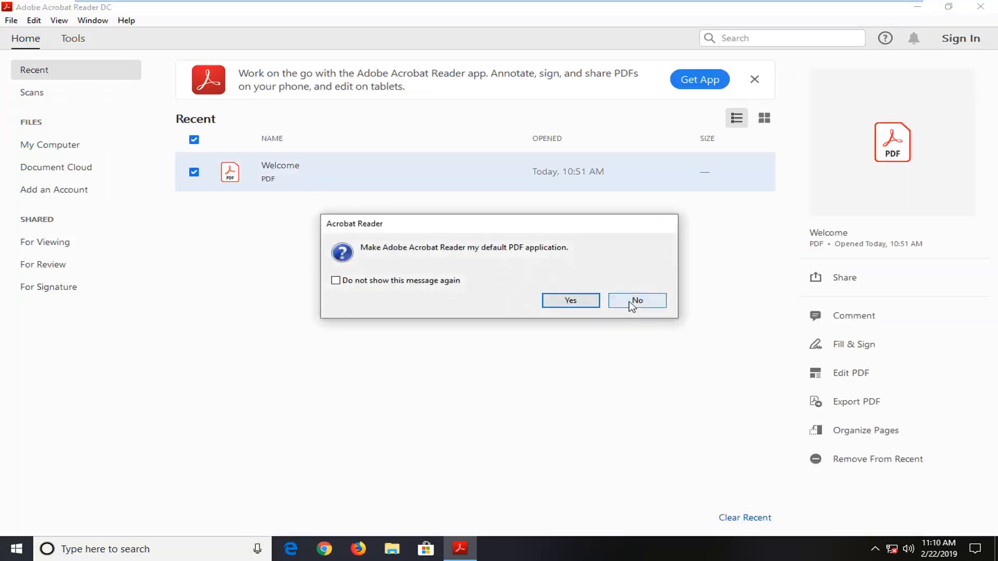
- Decline the default PDF app prompt and expand Export PDF conversion options for download.pdf
left_click(636, 301)
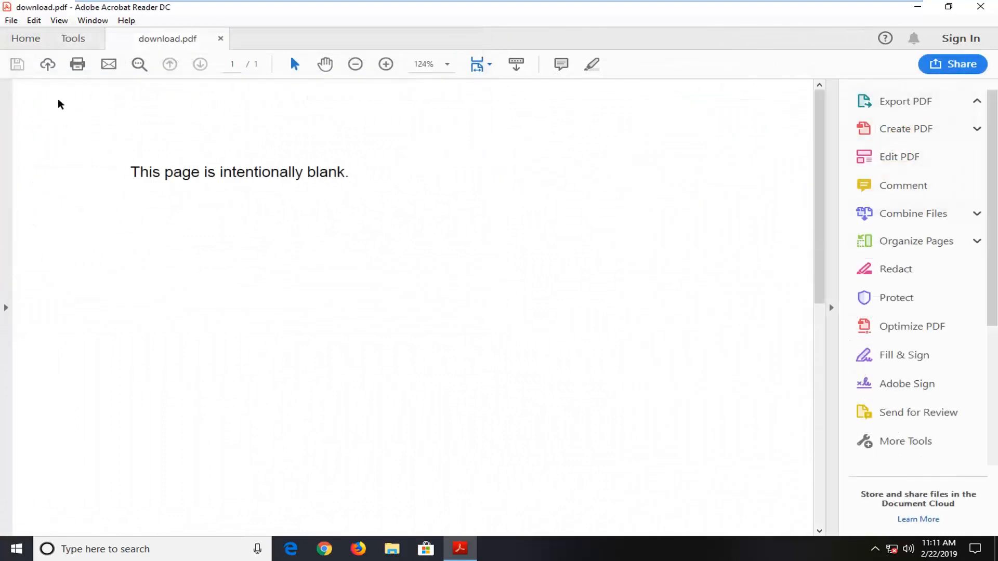
left_click(904, 101)
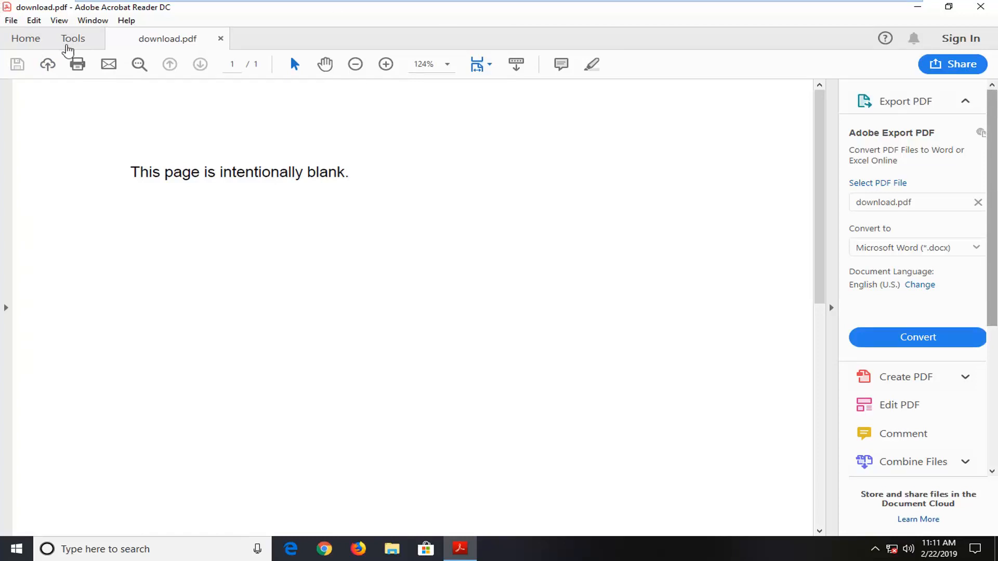
left_click(10, 20)
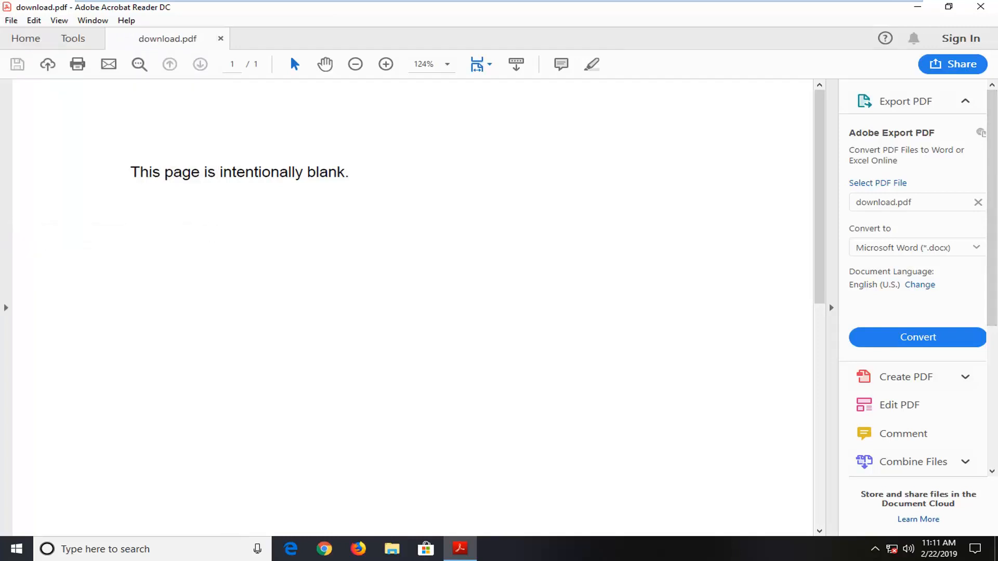
- In Advanced Print Setup for download.pdf, leave Print to File unchecked and close it
left_click(76, 64)
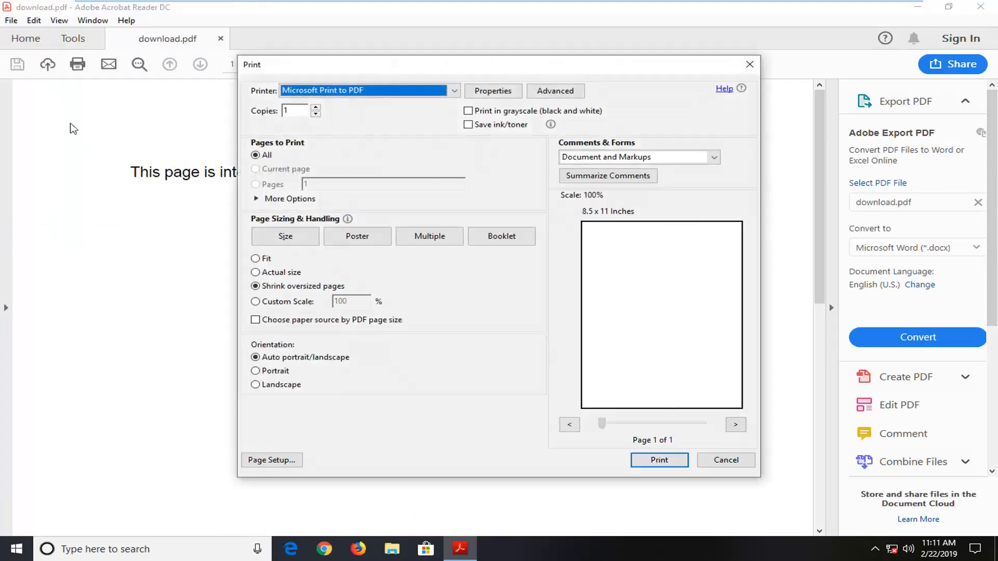
left_click(554, 90)
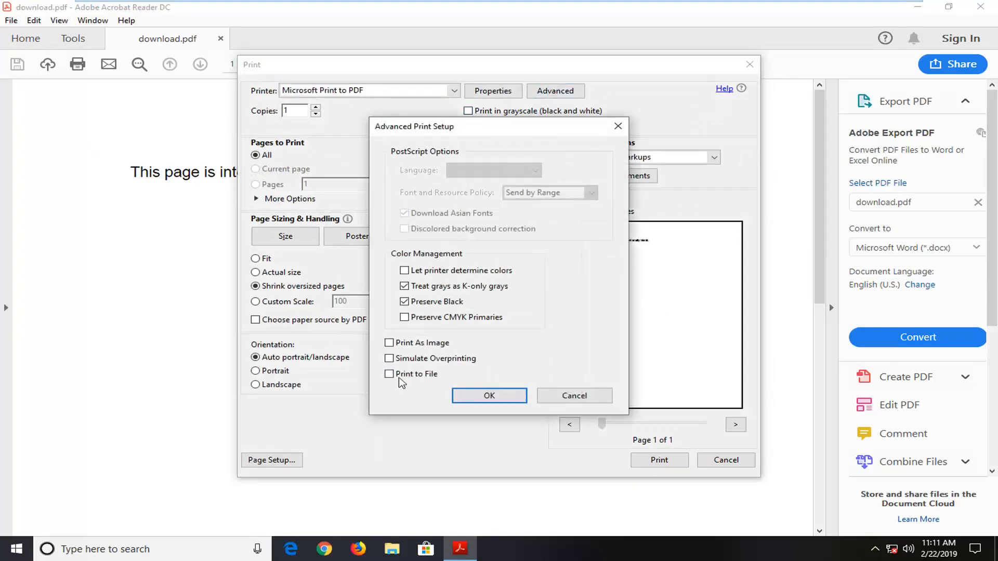
left_click(389, 374)
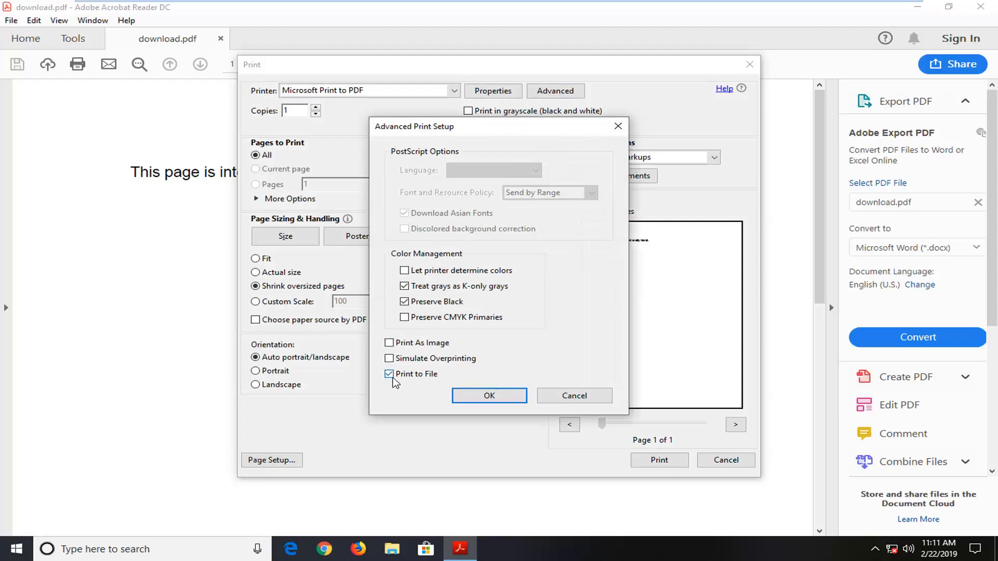
left_click(388, 374)
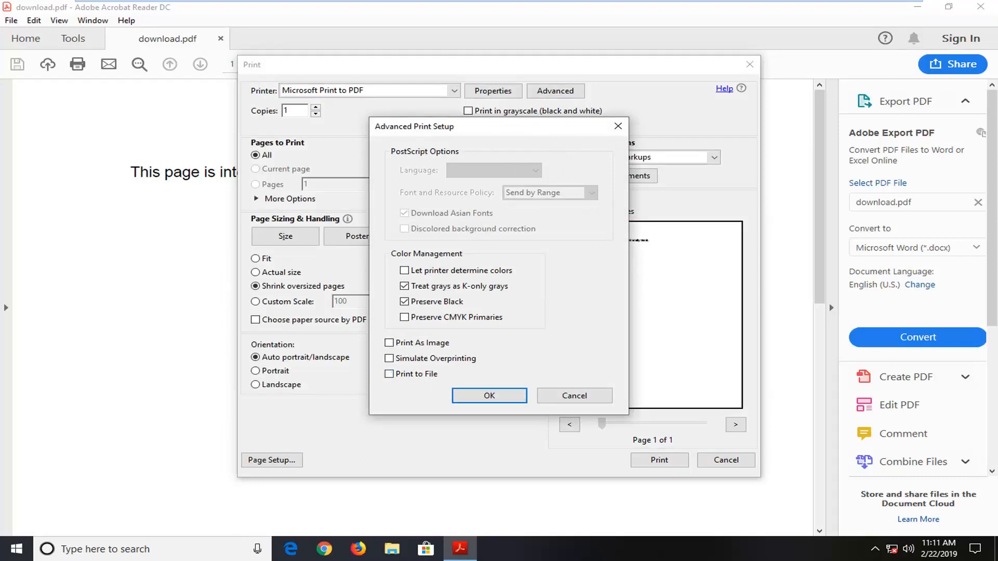
left_click(489, 395)
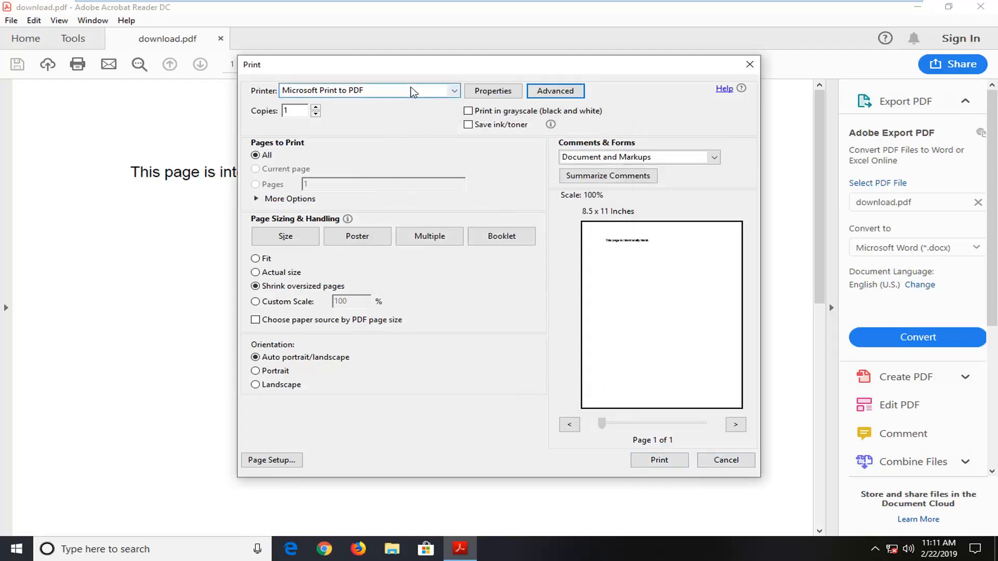
- Keep Microsoft Print to PDF as printer and cancel Advanced Print Setup unchanged
left_click(452, 90)
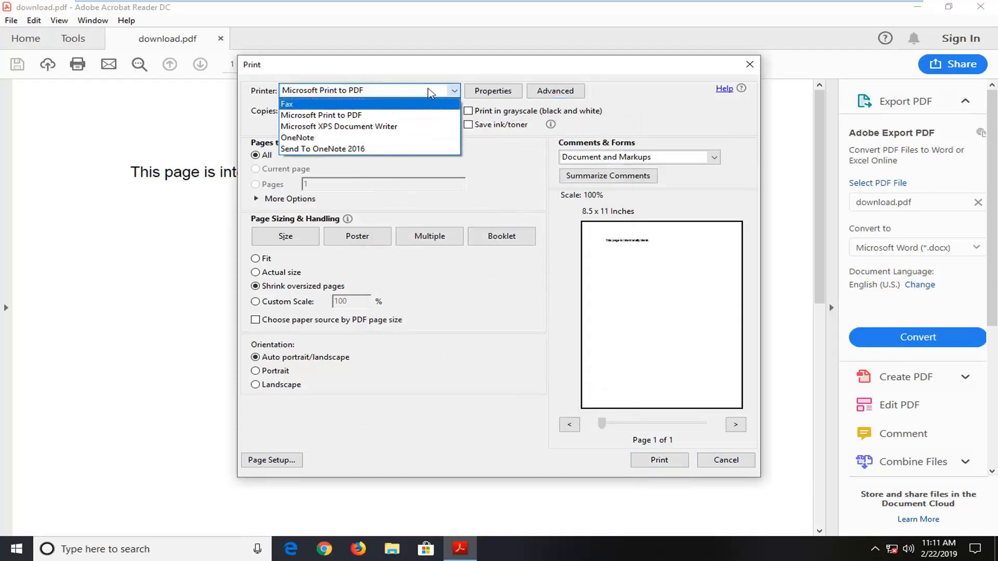
left_click(554, 91)
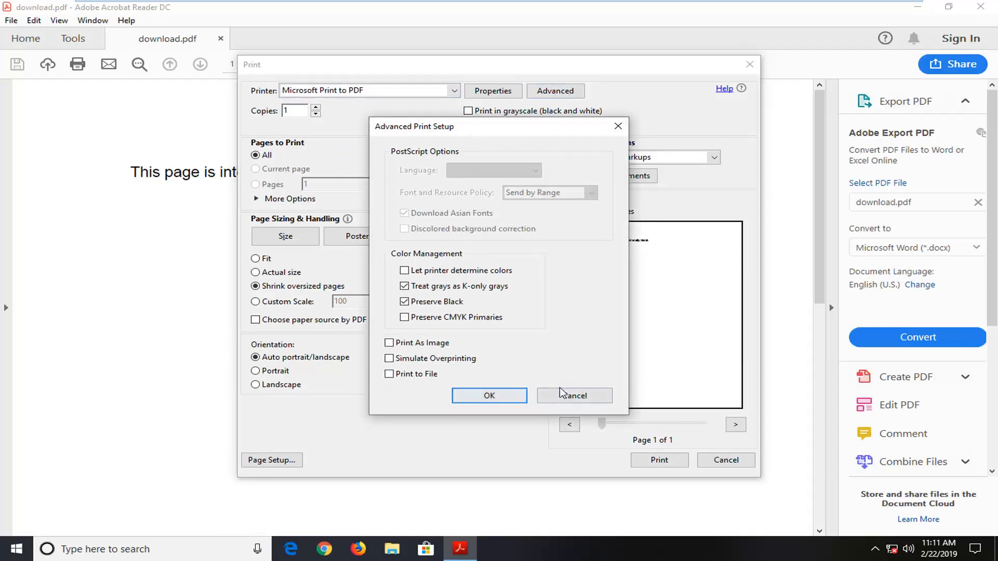
left_click(572, 395)
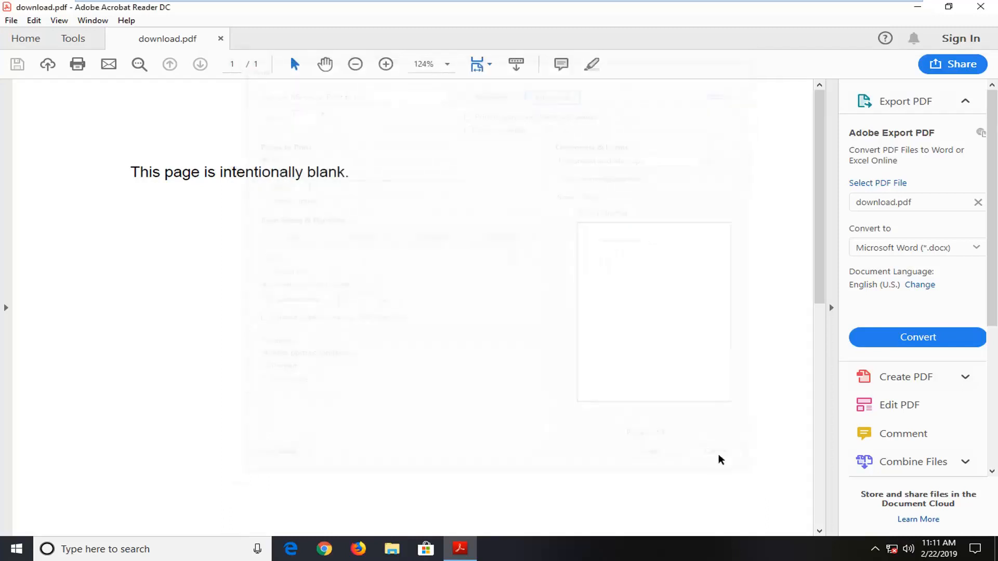